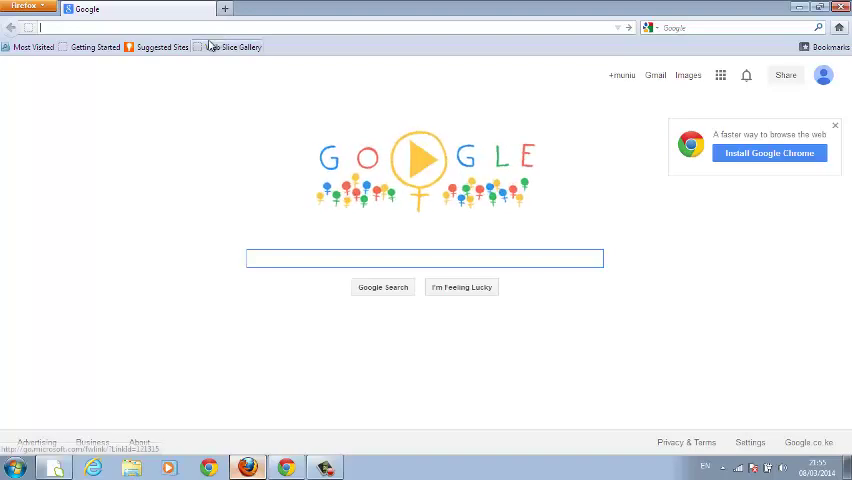
{"action": "mouse_move", "coordinate": [233, 46]}
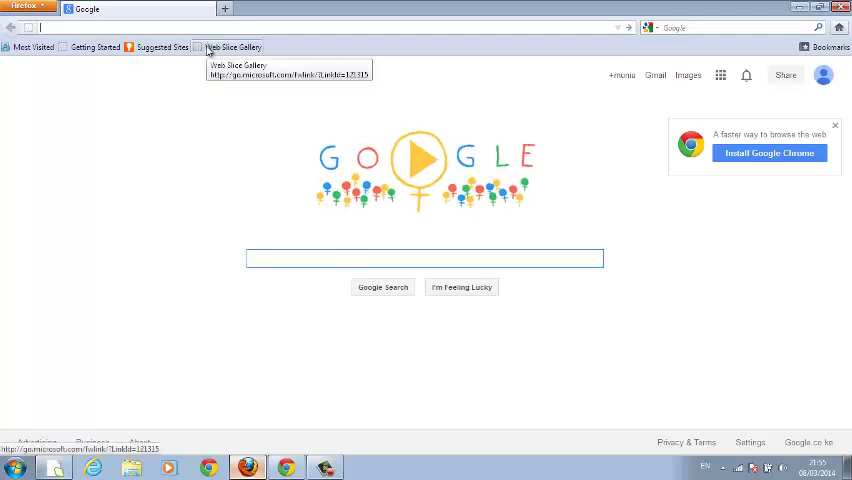
{"action": "mouse_move", "coordinate": [203, 94]}
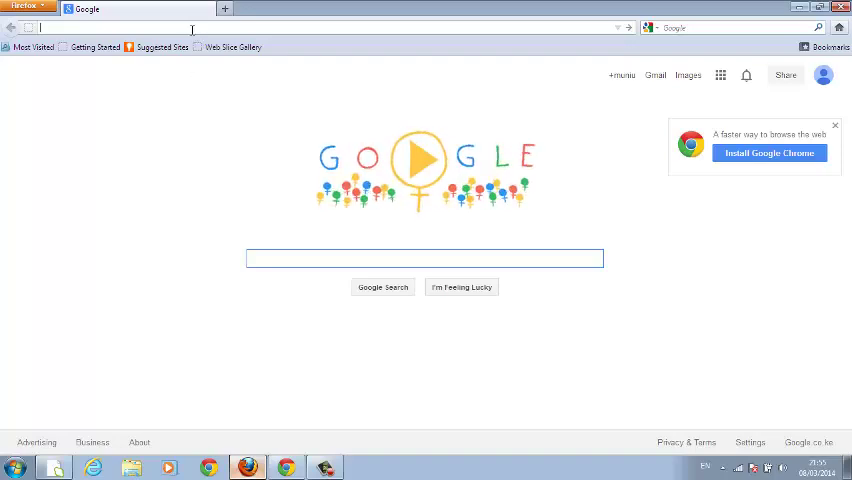
Search for 'webproeducation' from the address bar to see which engine answers.
{"action": "type", "text": "web"}
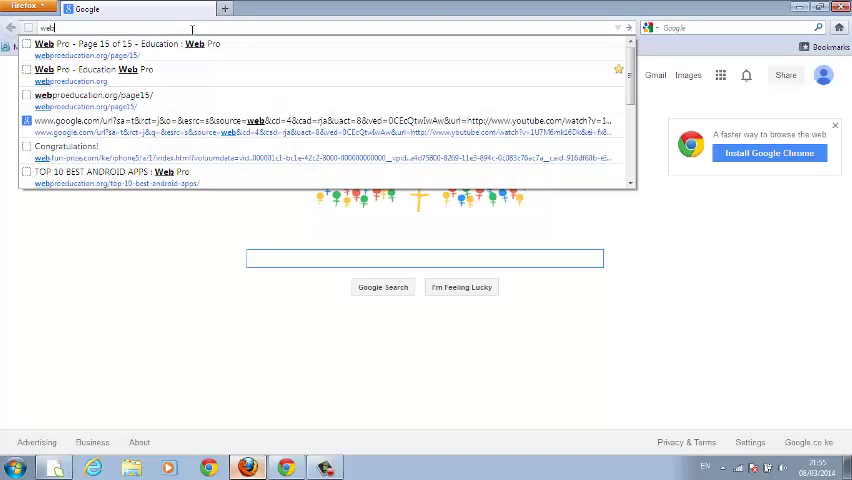
{"action": "type", "text": "proe"}
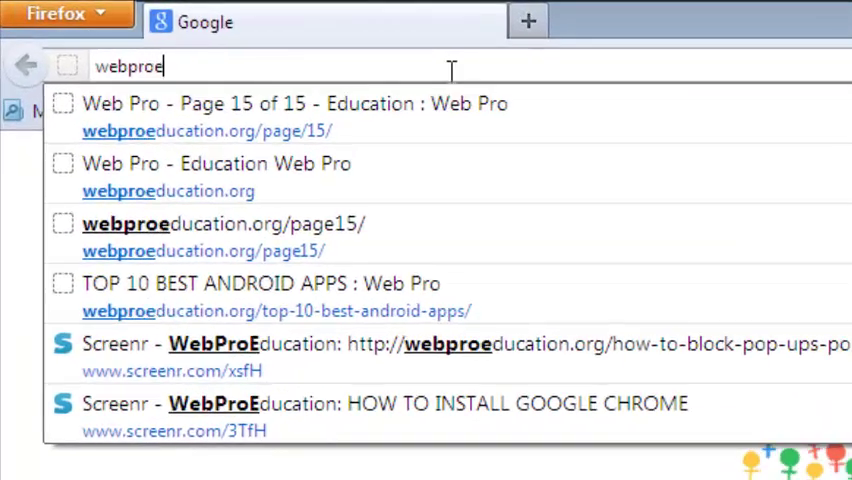
{"action": "type", "text": "ducation"}
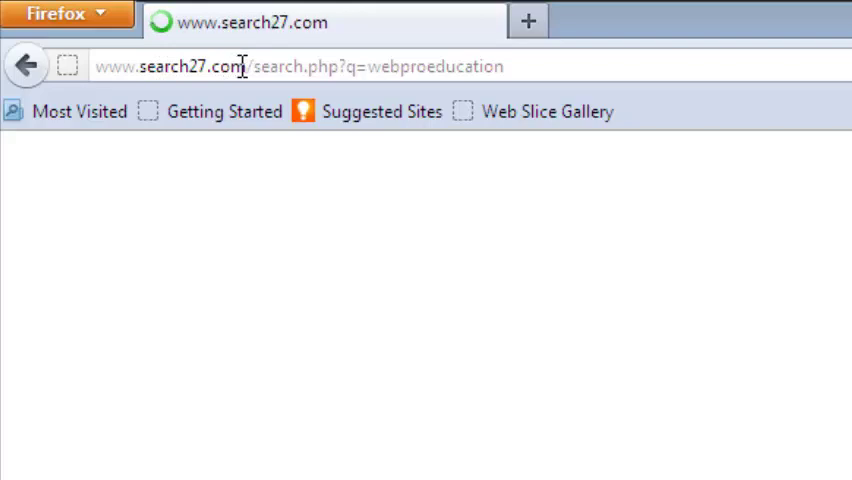
{"action": "key", "text": "Return"}
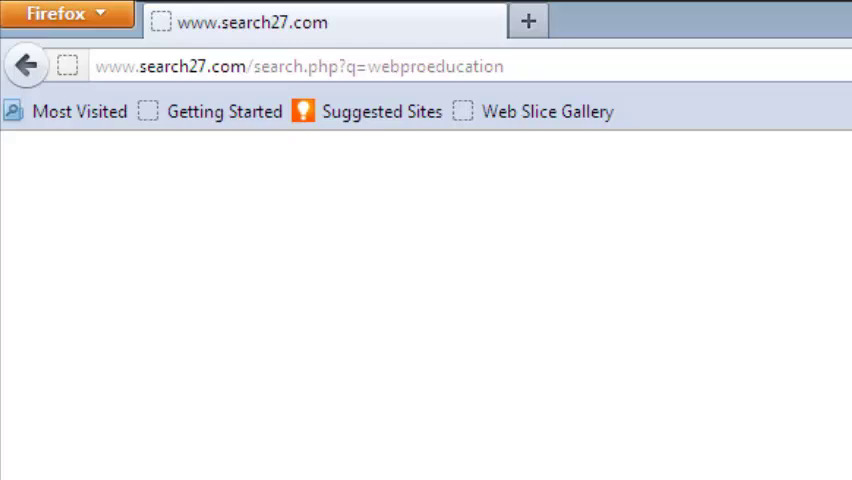
{"action": "mouse_move", "coordinate": [781, 73]}
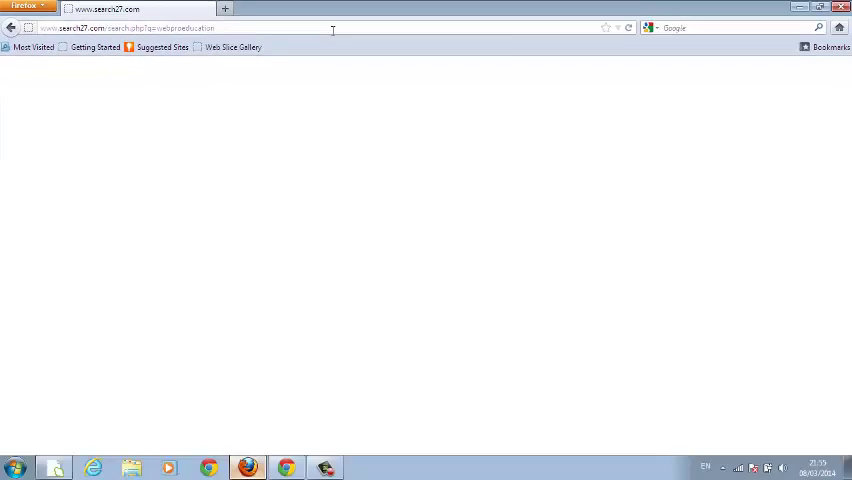
{"action": "mouse_move", "coordinate": [733, 27]}
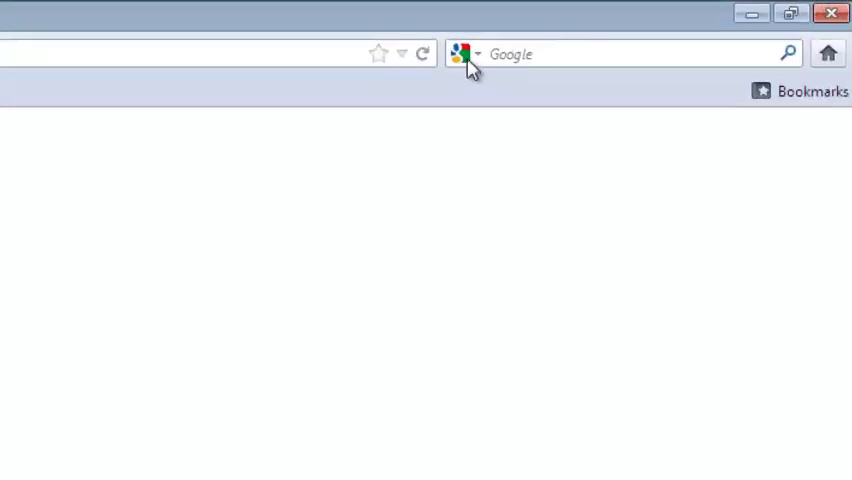
{"action": "left_click", "coordinate": [478, 54]}
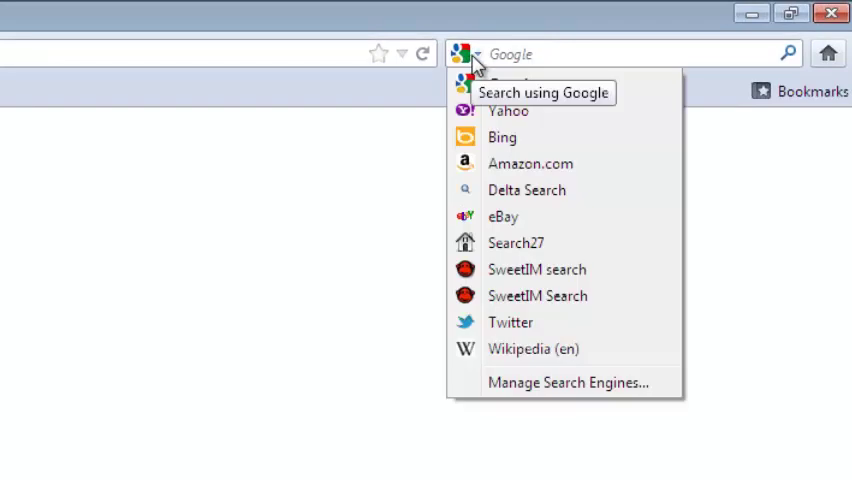
{"action": "left_click", "coordinate": [516, 242]}
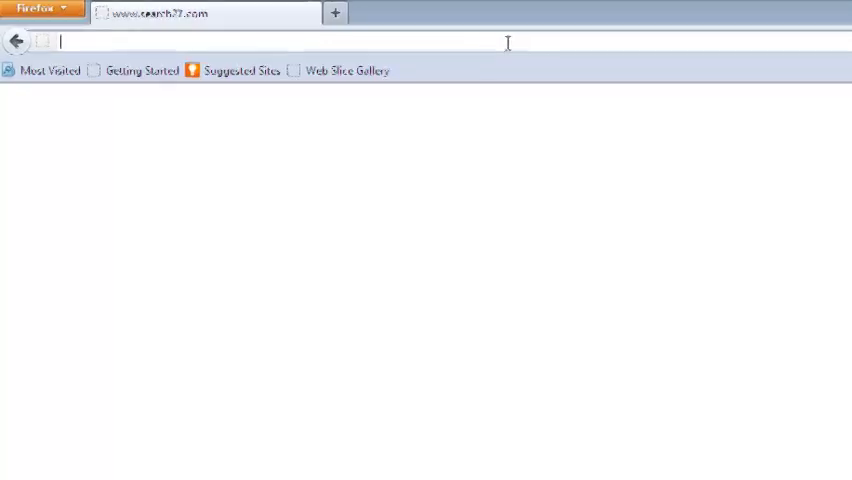
Enter about:config in the address bar to load the advanced settings page.
{"action": "type", "text": "a"}
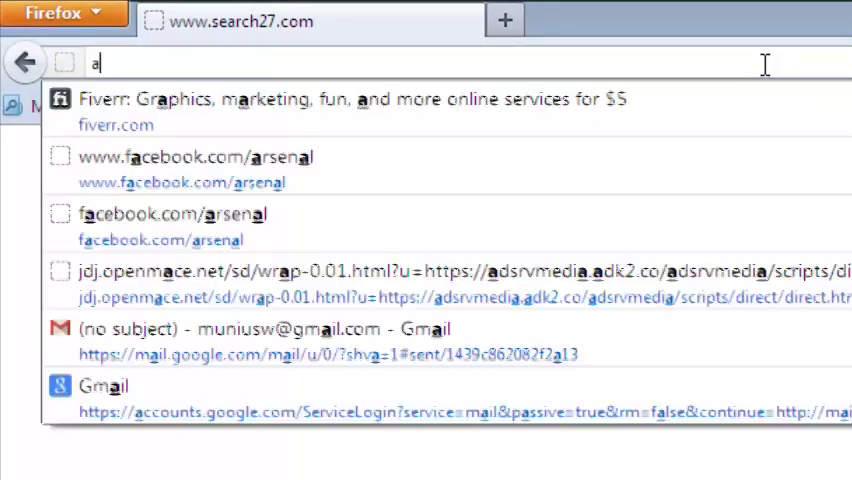
{"action": "type", "text": "bout"}
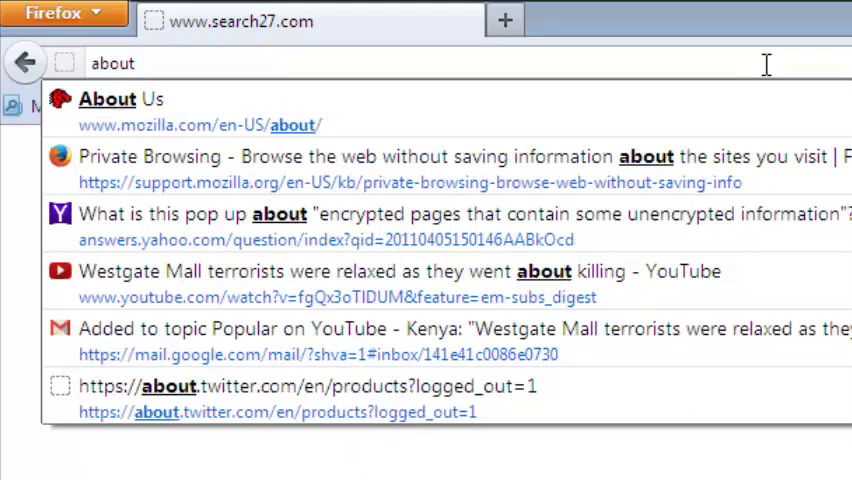
{"action": "type", "text": ":co"}
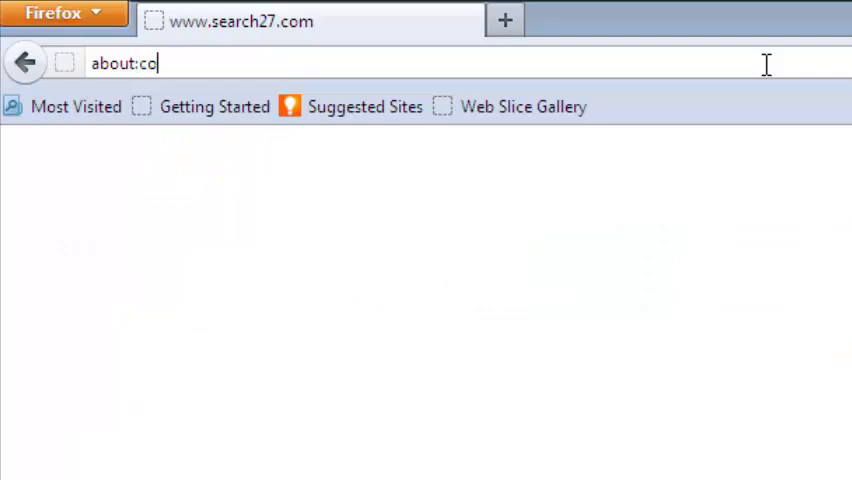
{"action": "type", "text": "nfig"}
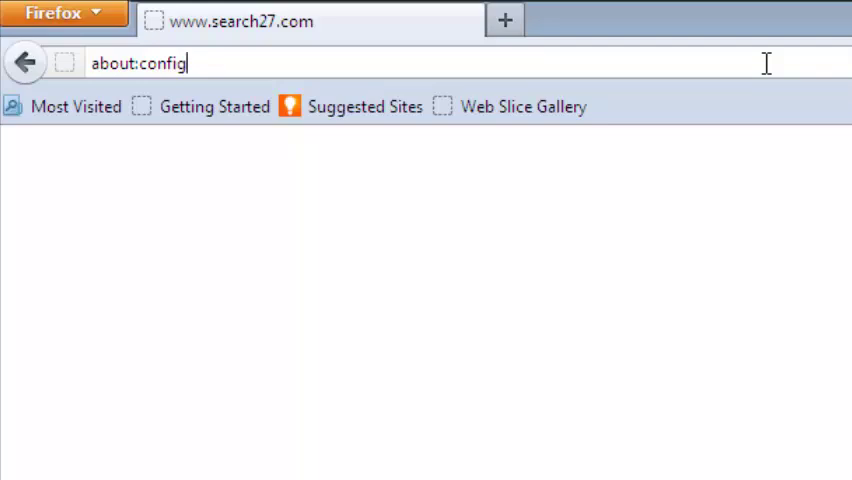
{"action": "key", "text": "Return"}
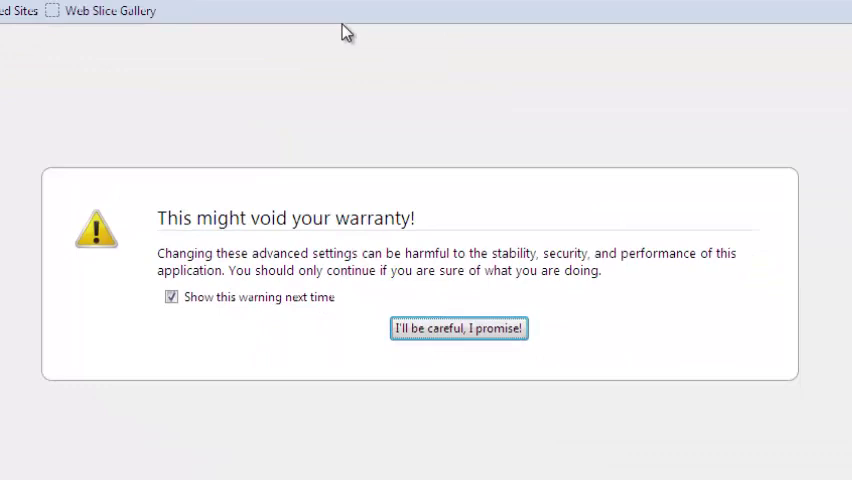
{"action": "mouse_move", "coordinate": [727, 160]}
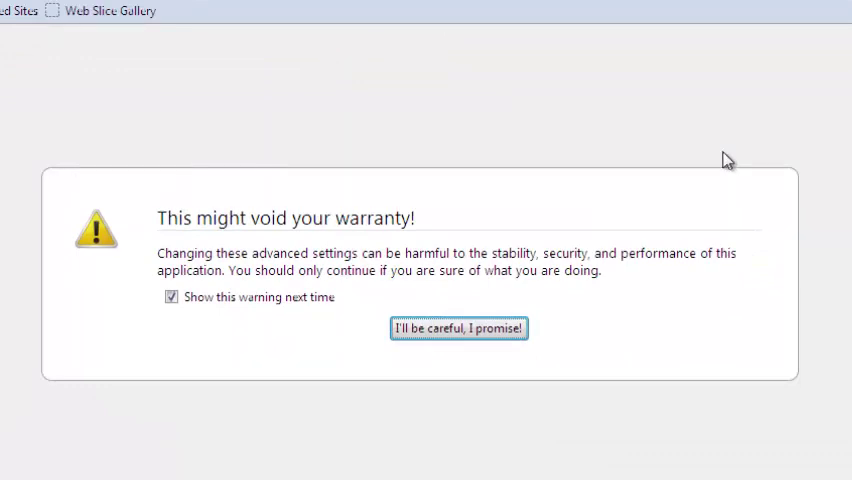
{"action": "mouse_move", "coordinate": [775, 160]}
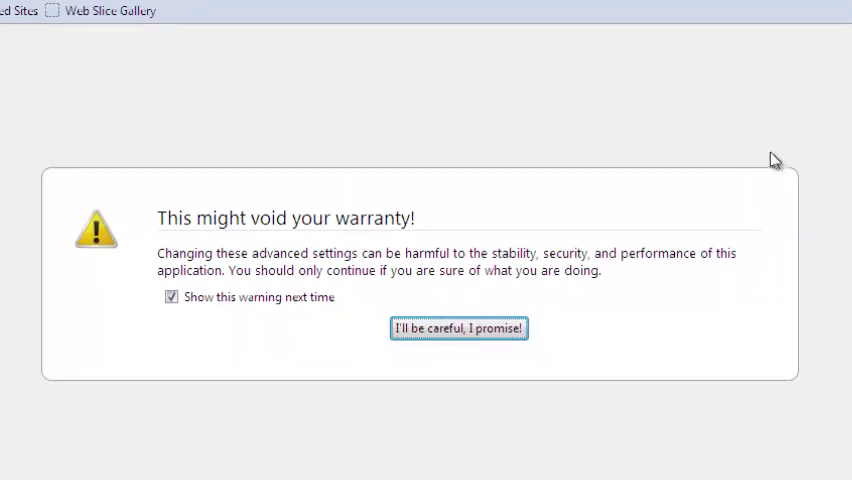
{"action": "mouse_move", "coordinate": [402, 252]}
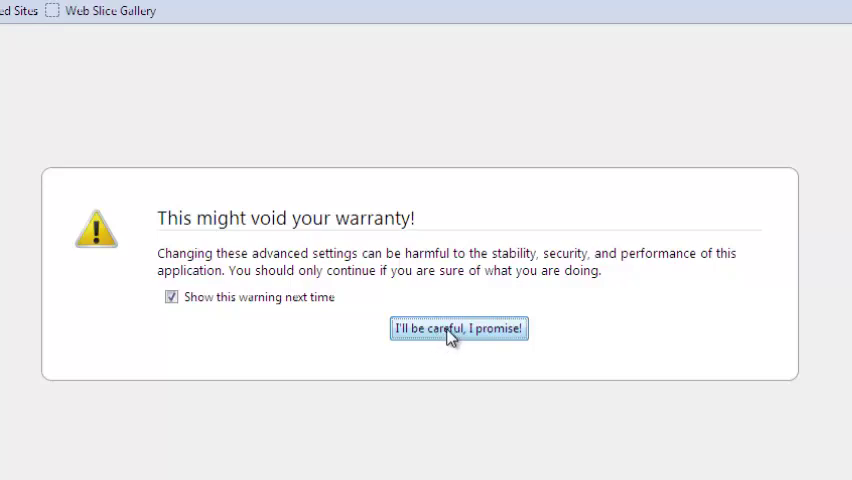
Accept the warranty warning with 'I'll be careful, I promise!'.
{"action": "left_click", "coordinate": [458, 328]}
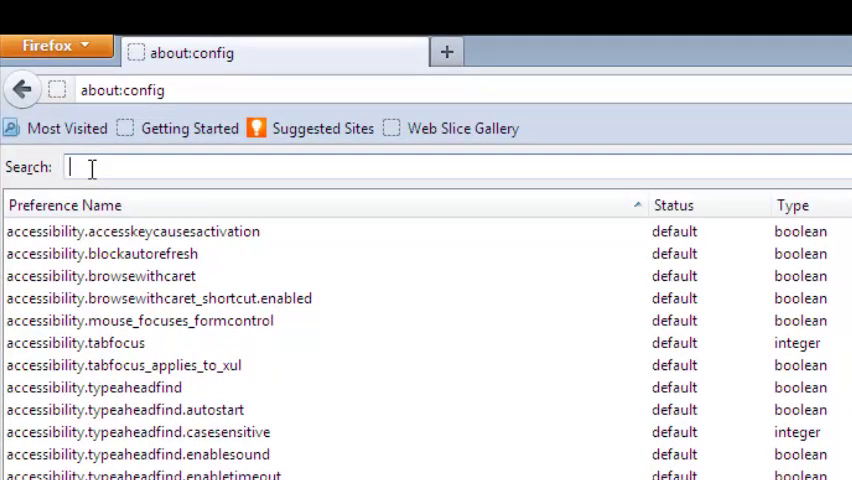
Filter preferences for 'keyword' and reset keyword.URL to its default value.
{"action": "type", "text": "ke"}
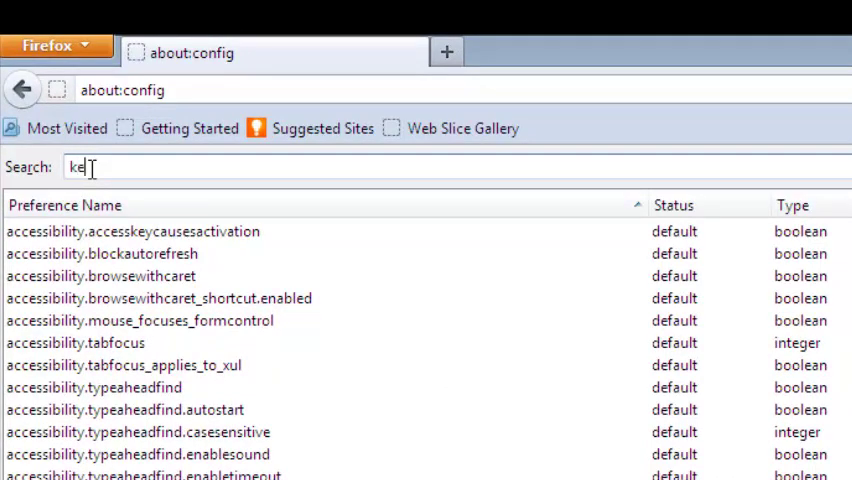
{"action": "type", "text": "yw"}
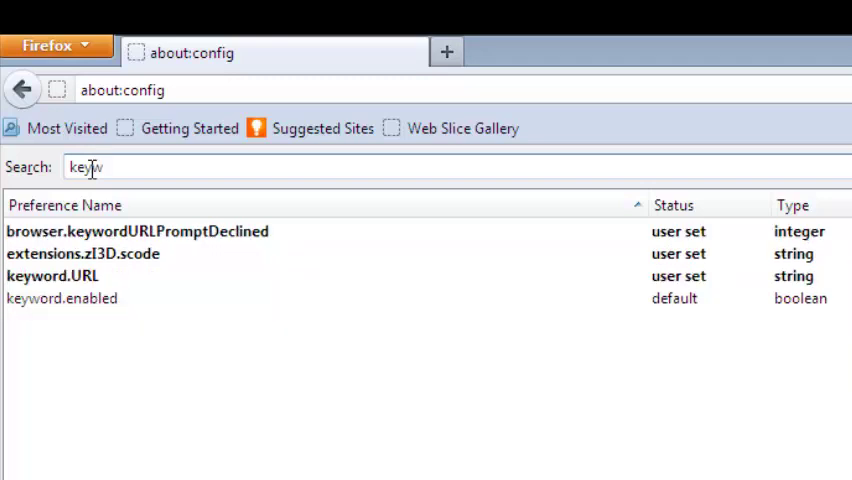
{"action": "type", "text": "word"}
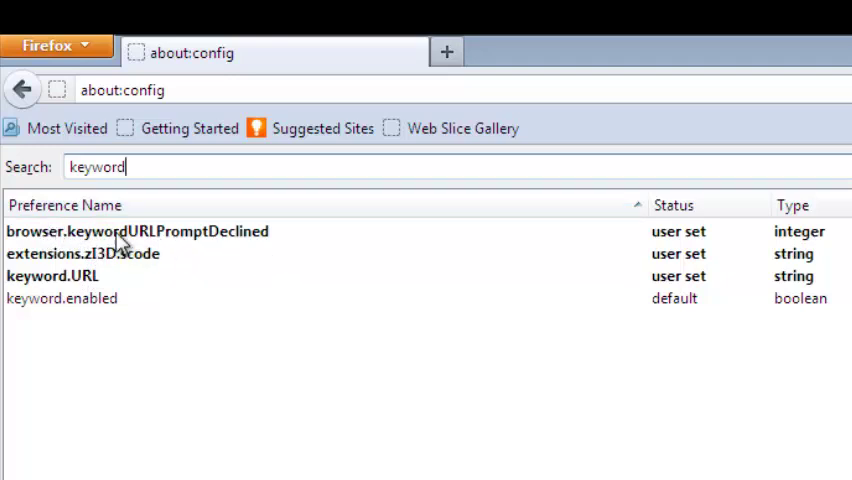
{"action": "mouse_move", "coordinate": [190, 245]}
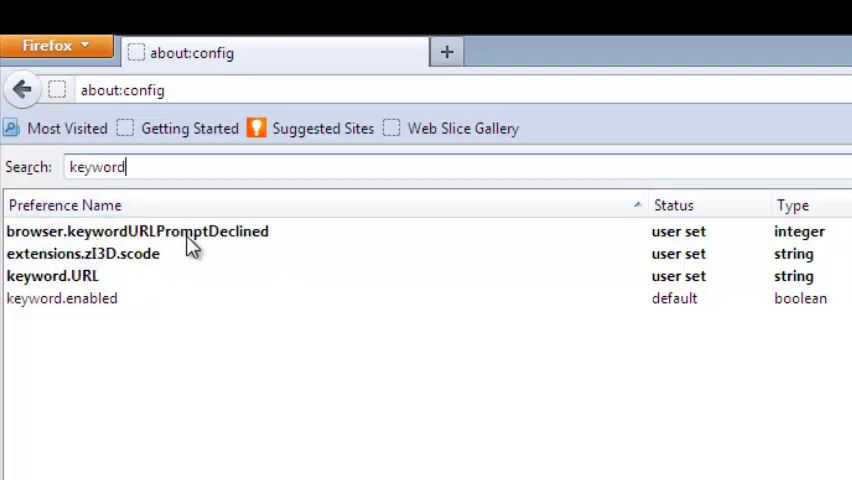
{"action": "mouse_move", "coordinate": [60, 287]}
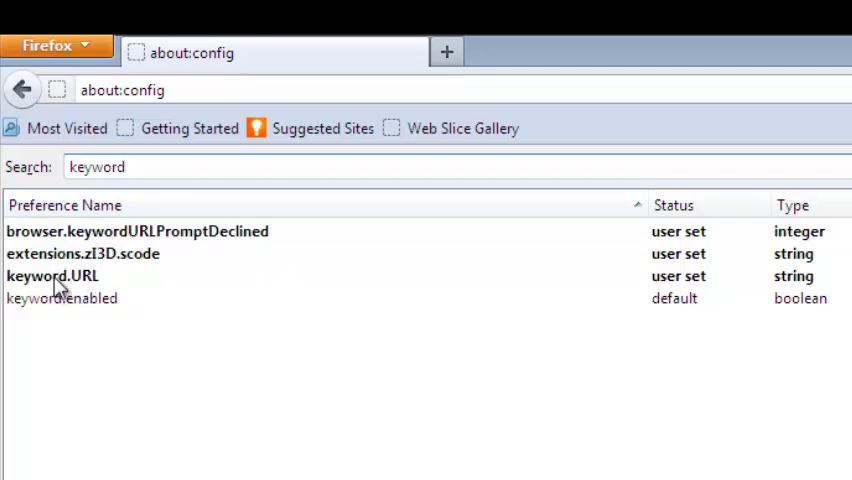
{"action": "left_click", "coordinate": [52, 275]}
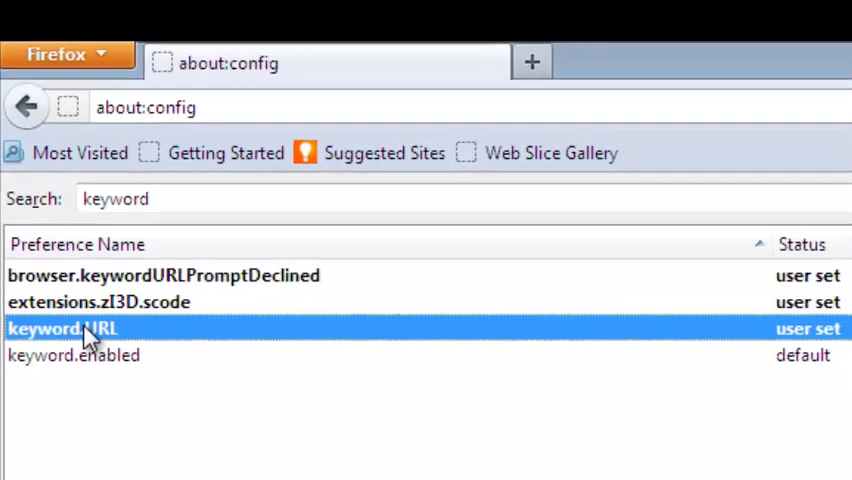
{"action": "right_click", "coordinate": [64, 328]}
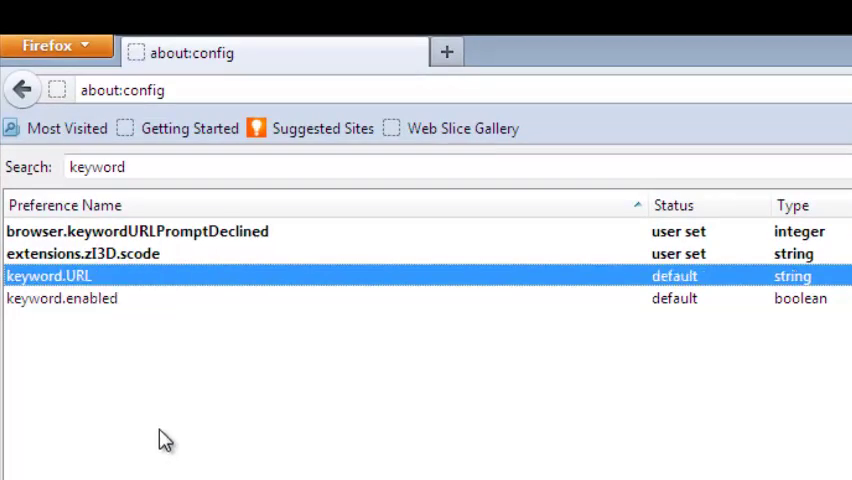
{"action": "mouse_move", "coordinate": [447, 223]}
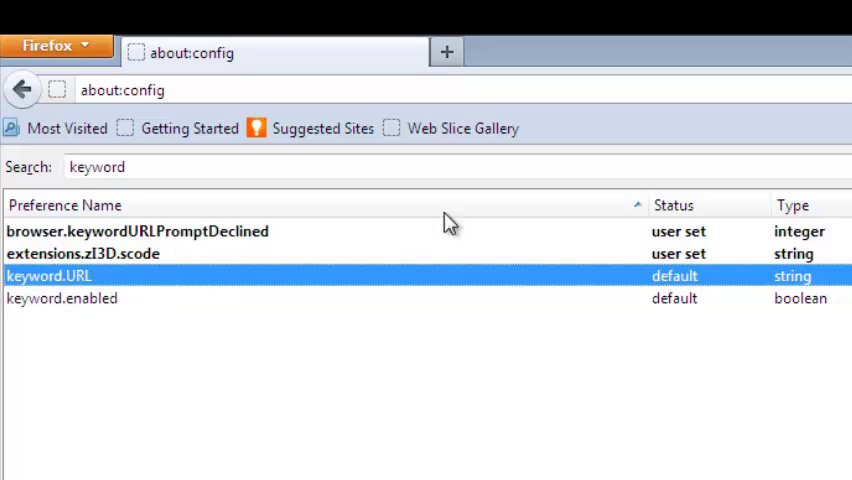
{"action": "mouse_move", "coordinate": [440, 55]}
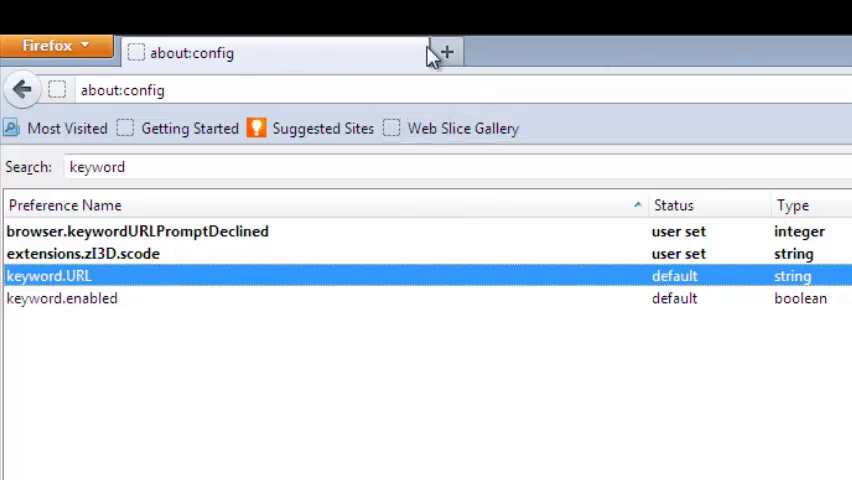
Open a new tab and enter 'webproeducation' in its address bar.
{"action": "left_click", "coordinate": [444, 52]}
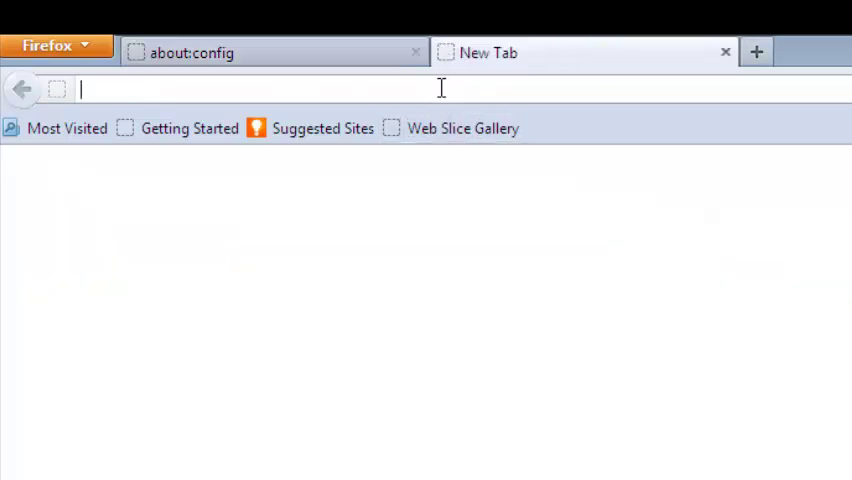
{"action": "type", "text": "webproedu"}
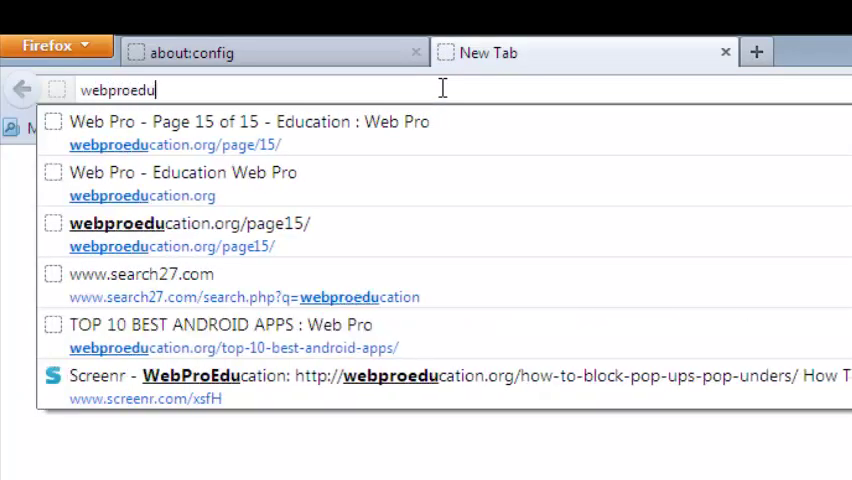
{"action": "type", "text": "cati"}
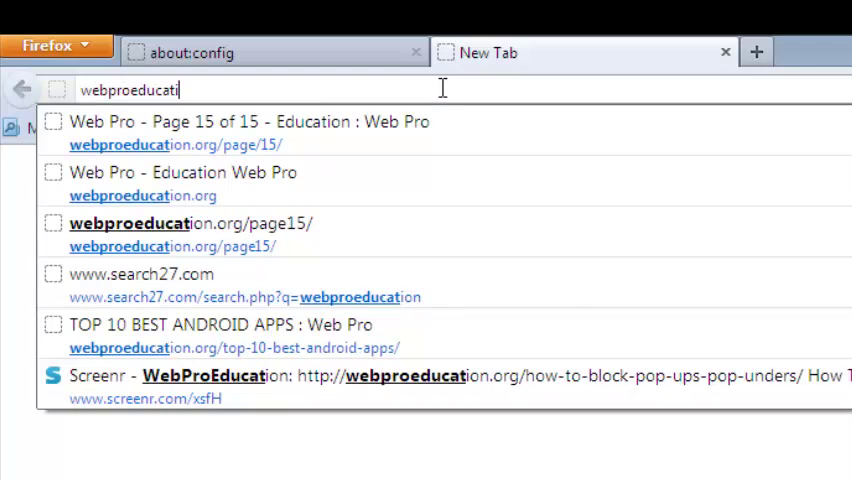
{"action": "type", "text": "on"}
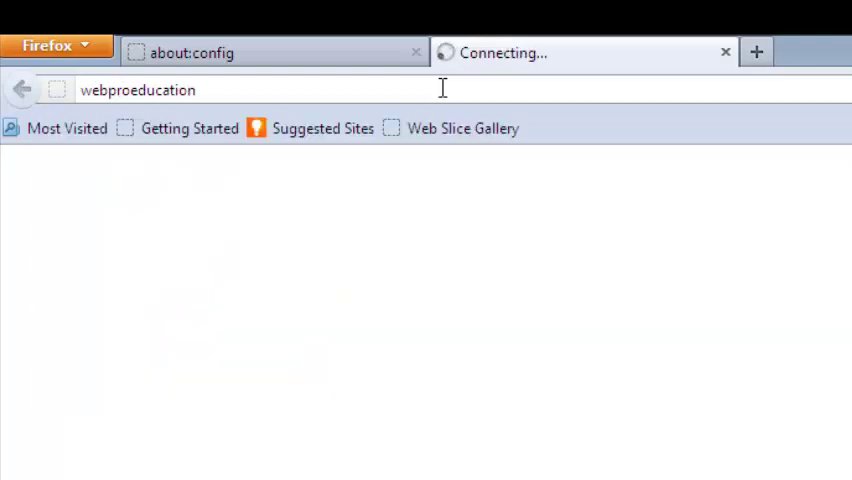
{"action": "mouse_move", "coordinate": [430, 289]}
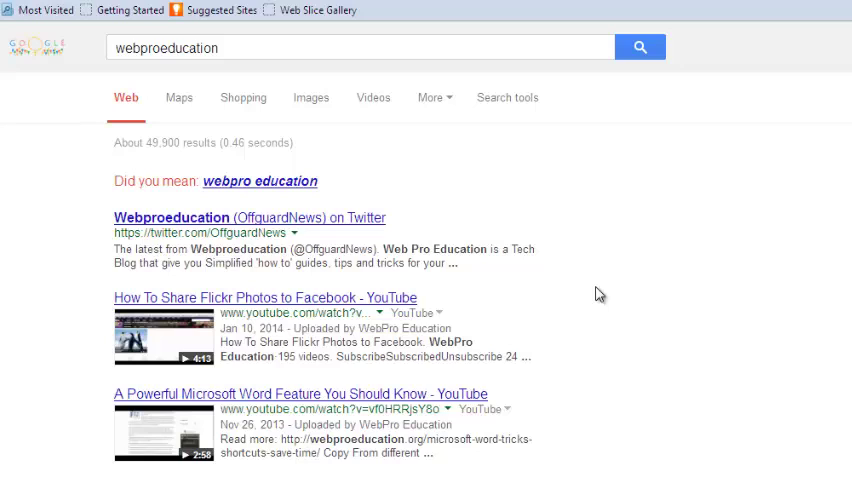
{"action": "mouse_move", "coordinate": [568, 232]}
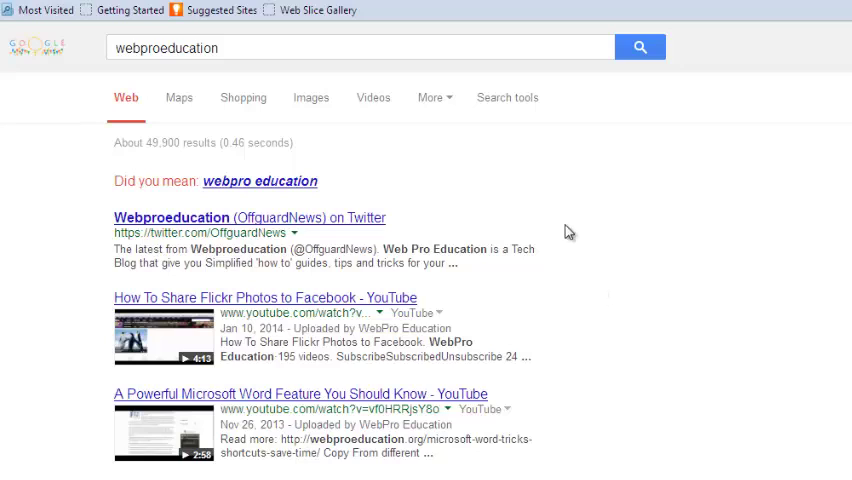